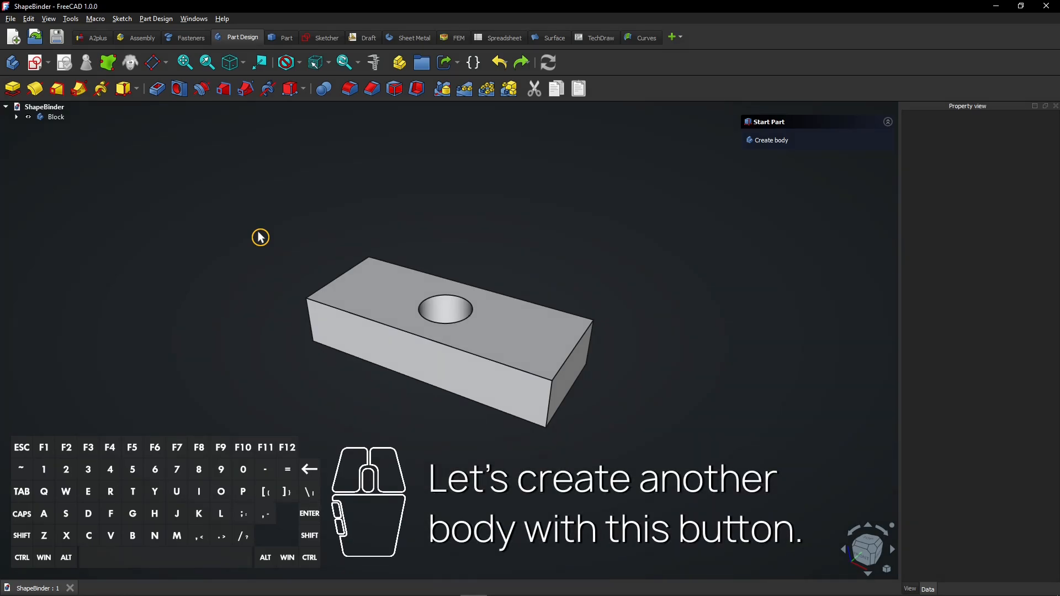
- Add a new body named Disk beside Block and start an empty sketch in it
click(55, 116)
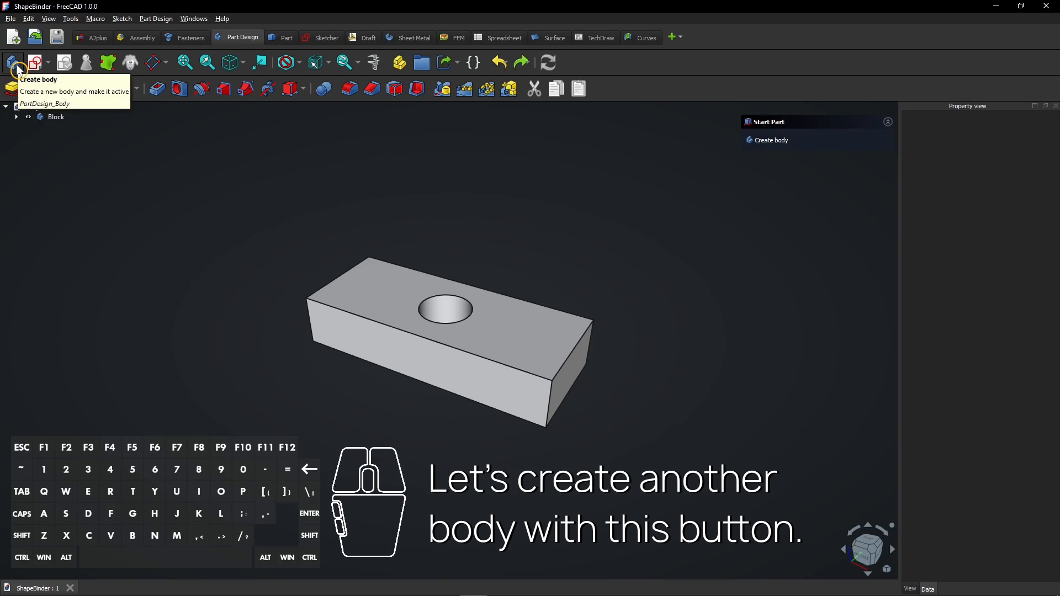
click(9, 74)
text(Disk)
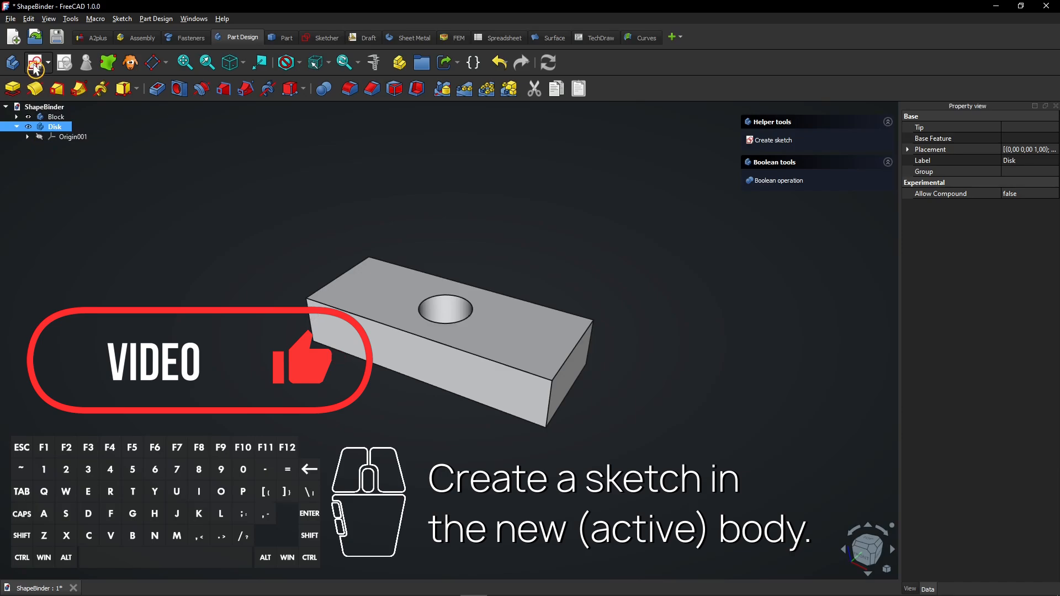
click(35, 61)
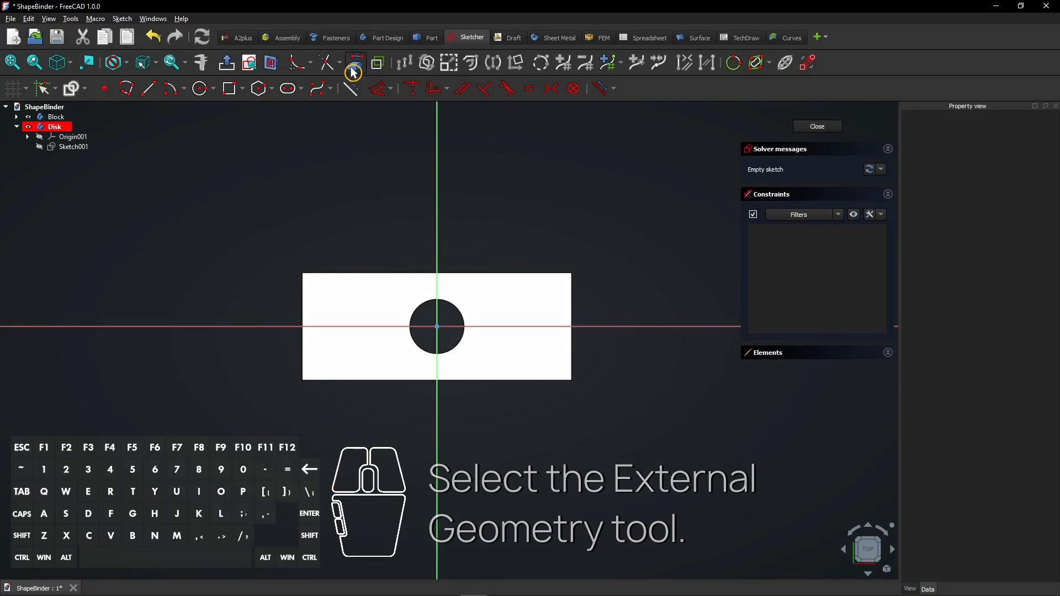
- Try referencing Block's edges as external geometry, then close the still-empty Sketch001
click(355, 62)
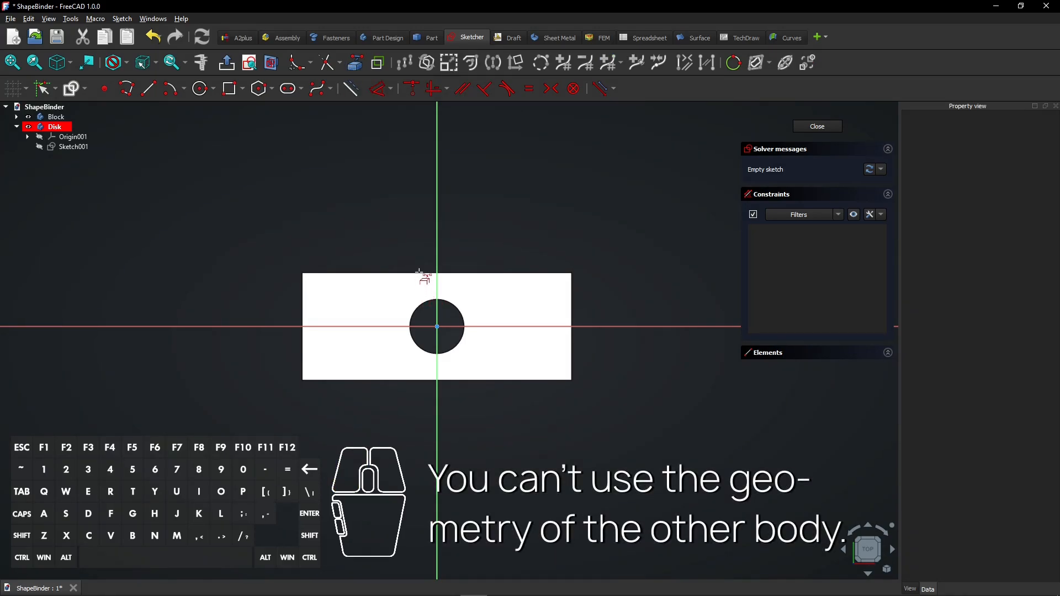
mouse_move(308, 293)
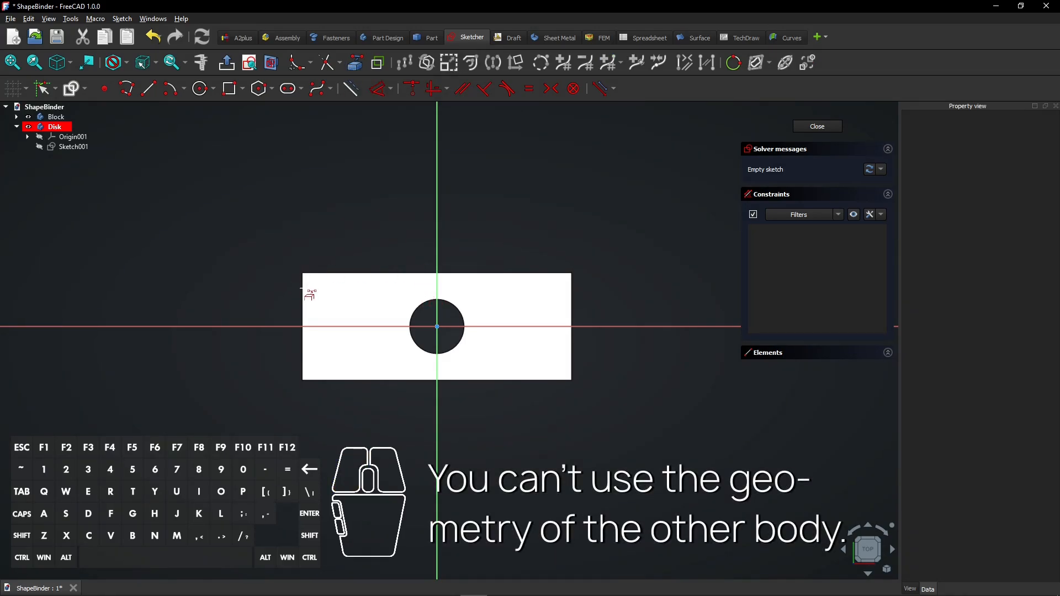
click(56, 116)
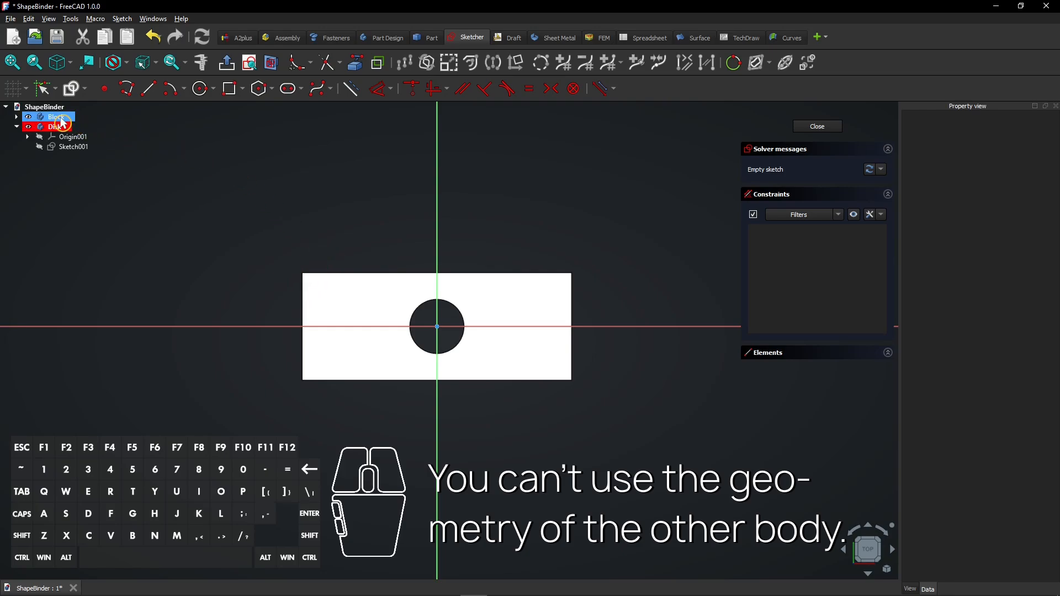
click(45, 127)
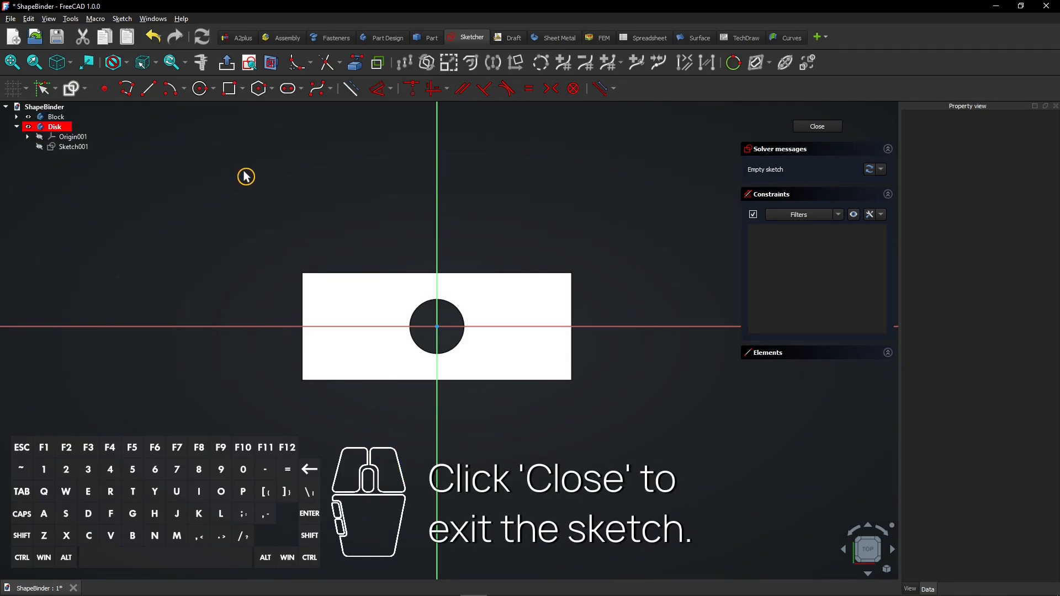
mouse_move(559, 180)
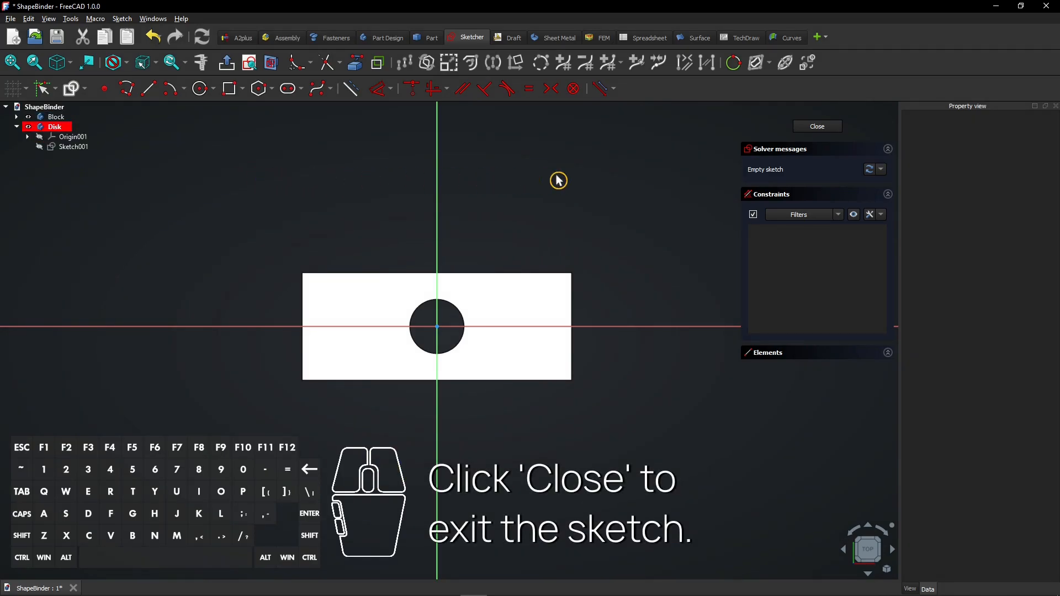
click(817, 126)
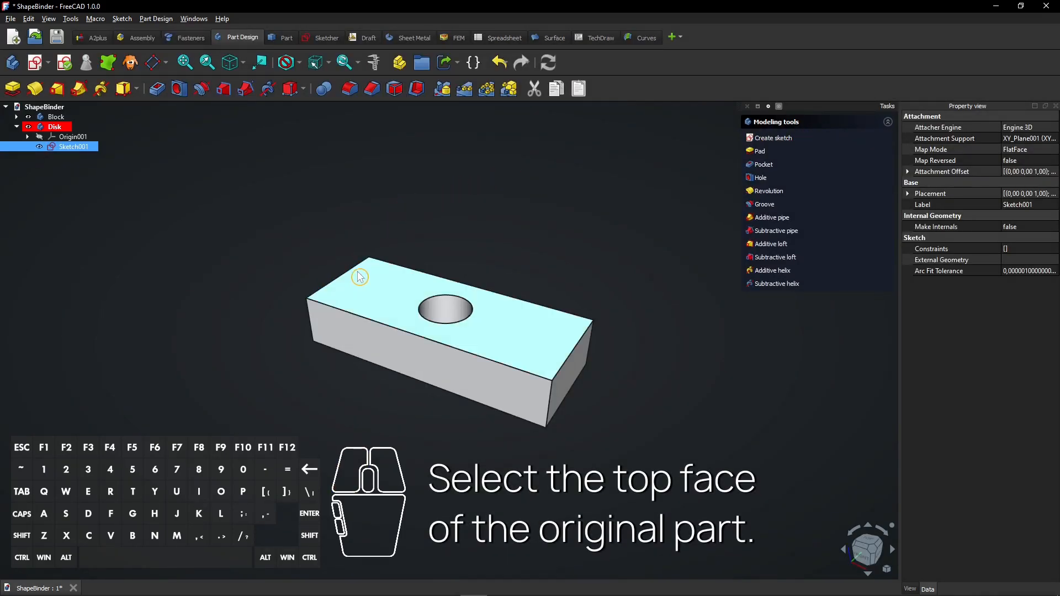
- Bind Block's top face into Disk with SubShapeBinder, then inspect Block, Sketch001 and Binder
click(374, 300)
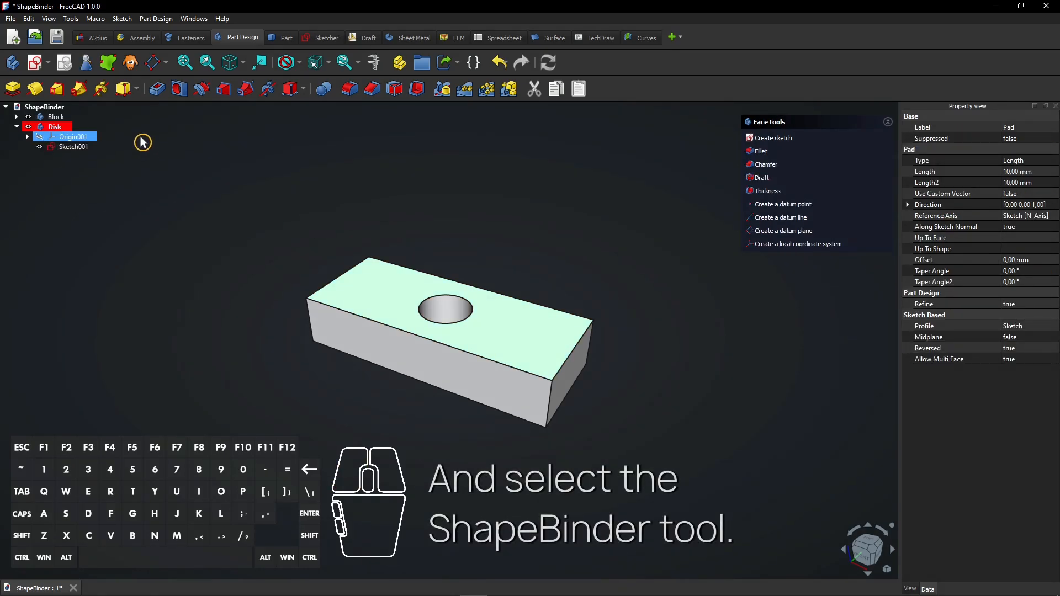
mouse_move(108, 62)
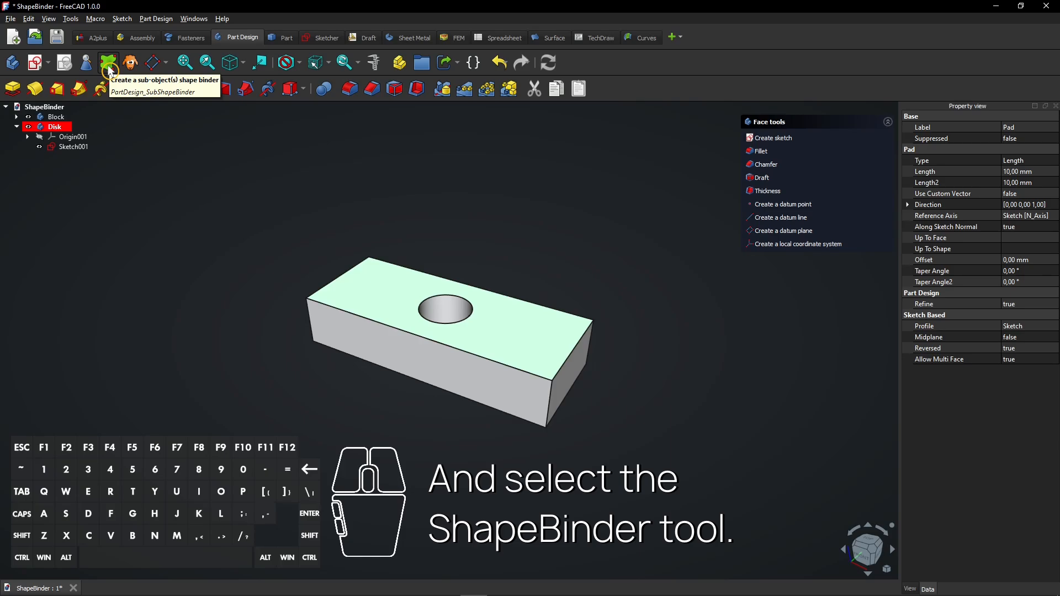
click(108, 62)
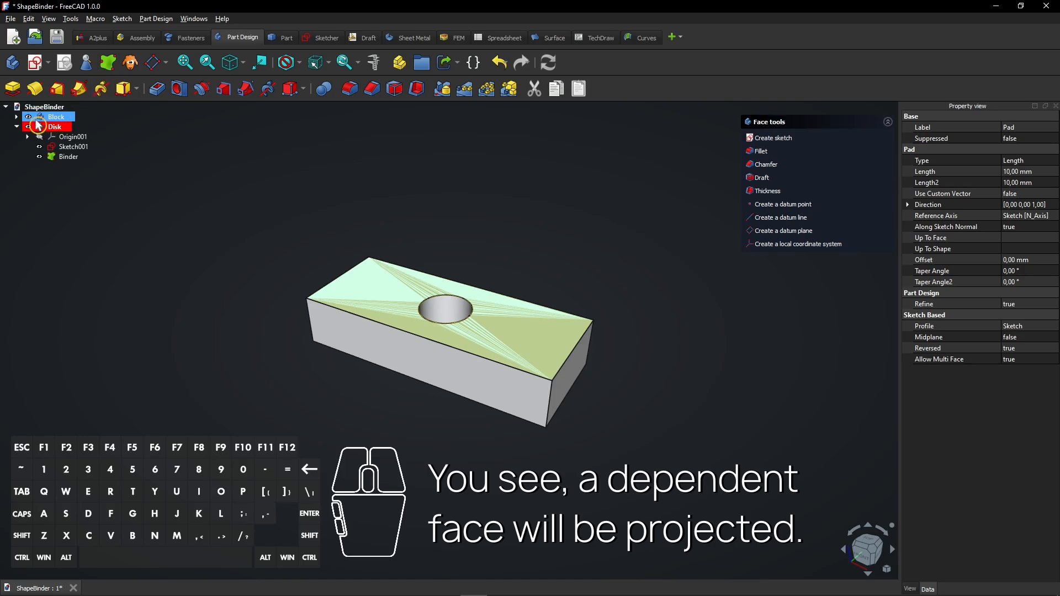
click(55, 116)
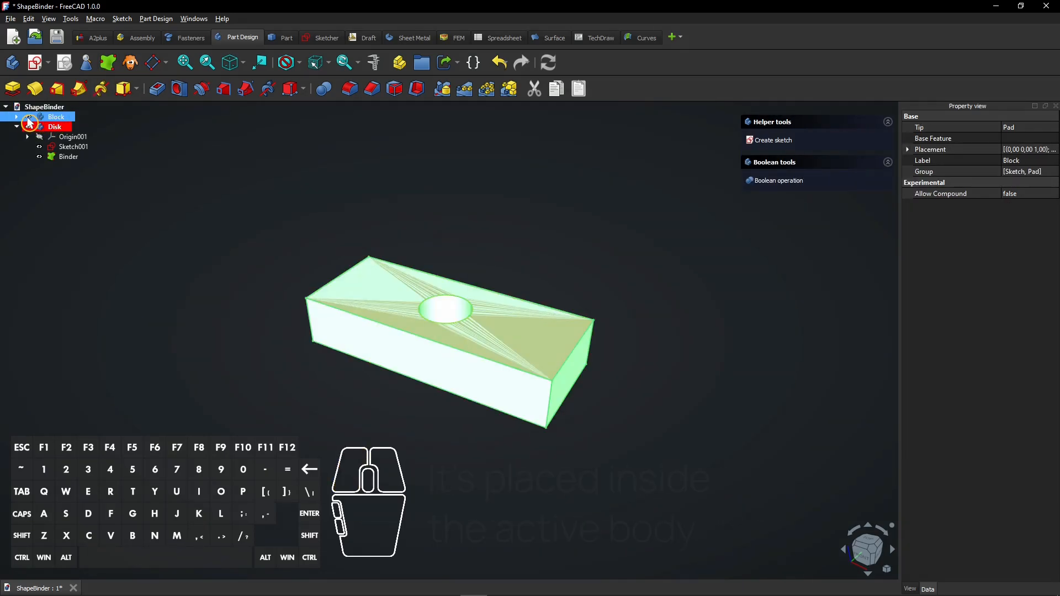
click(72, 147)
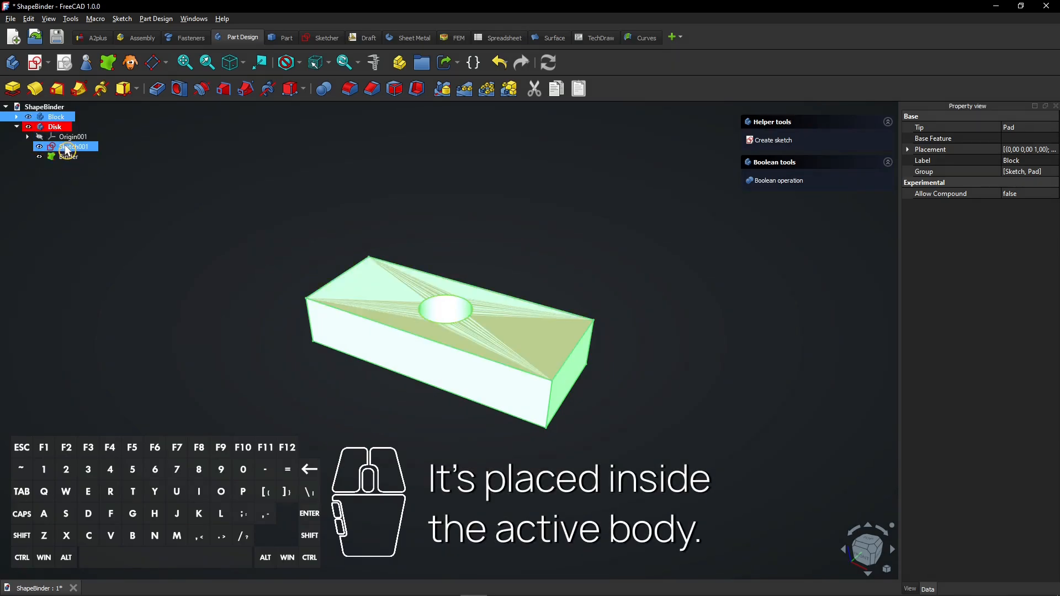
click(67, 156)
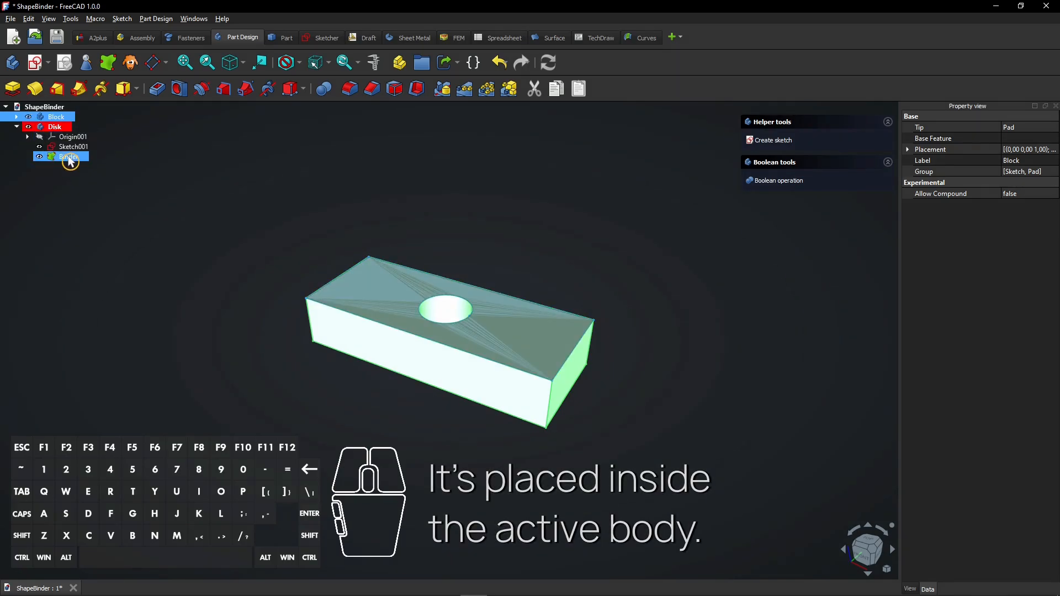
click(66, 147)
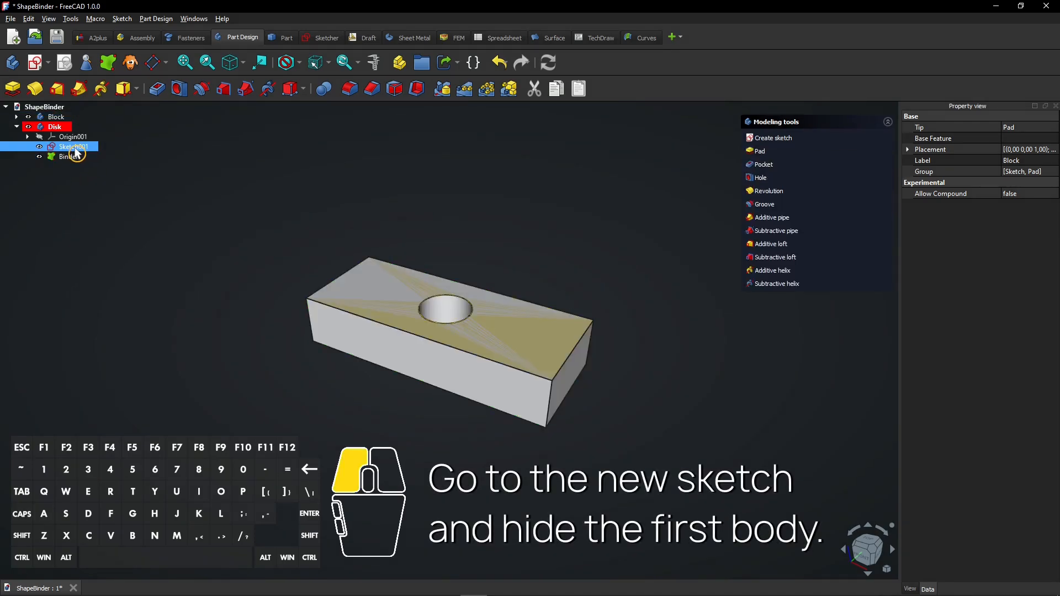
- Reopen Sketch001 with the Block body hidden and External Geometry selected
double_click(67, 146)
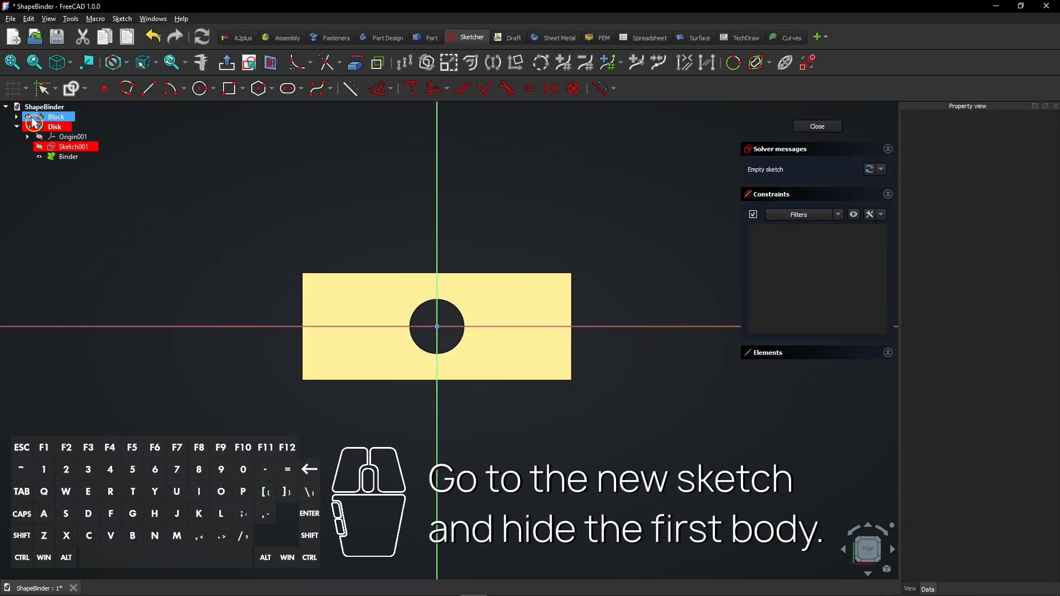
click(55, 116)
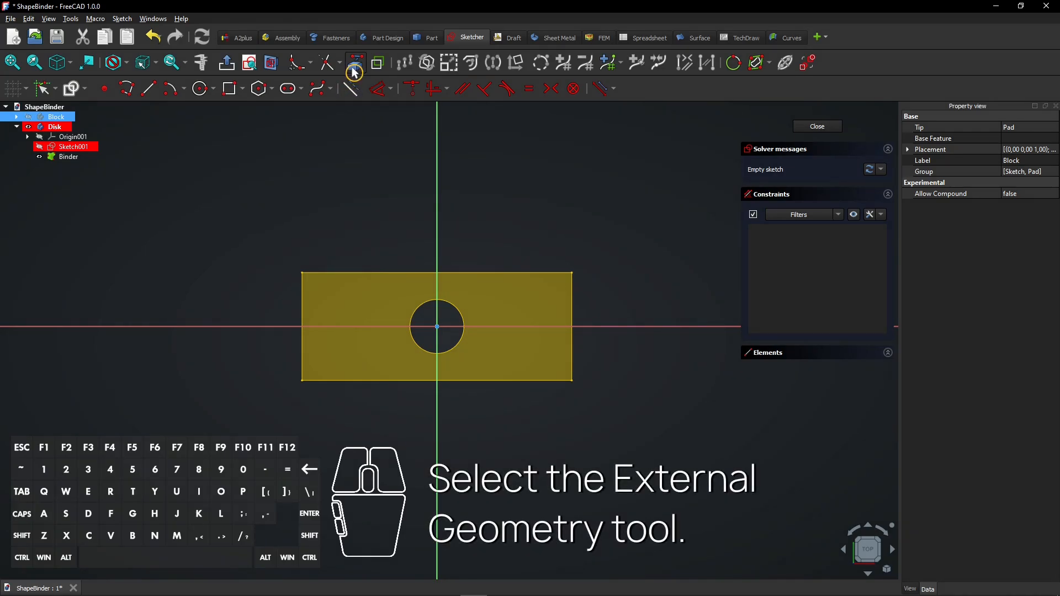
mouse_move(355, 63)
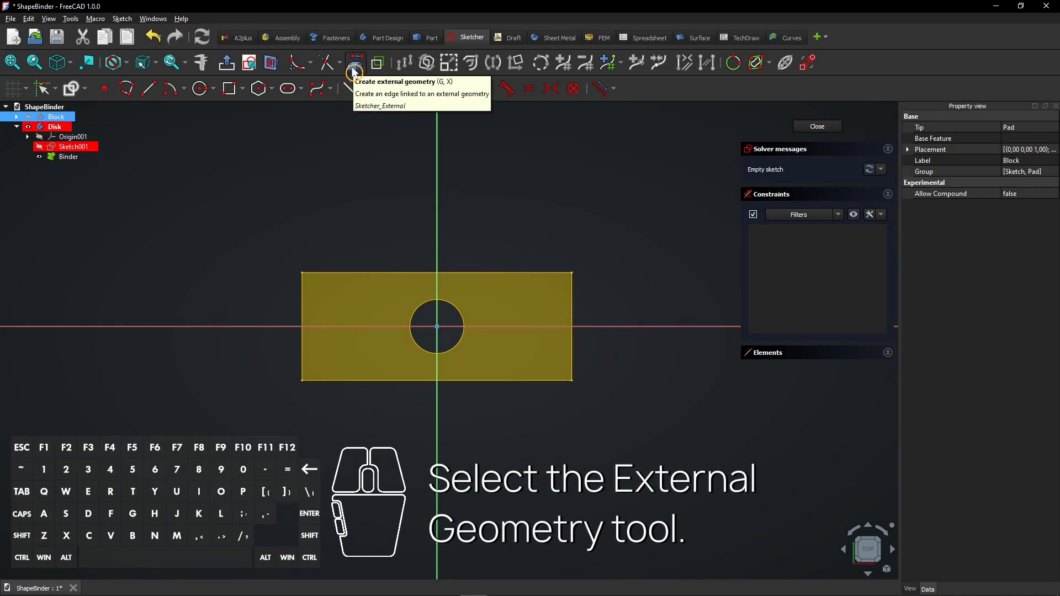
click(354, 63)
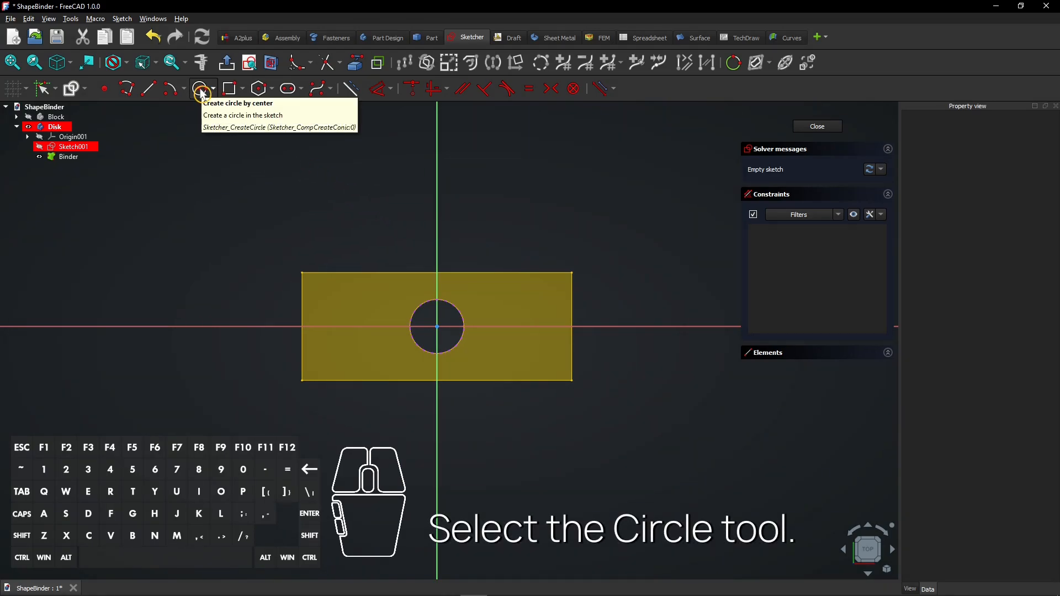
- Draw a circle tangent and equal to the Binder's hole edge, then close the sketch
click(199, 89)
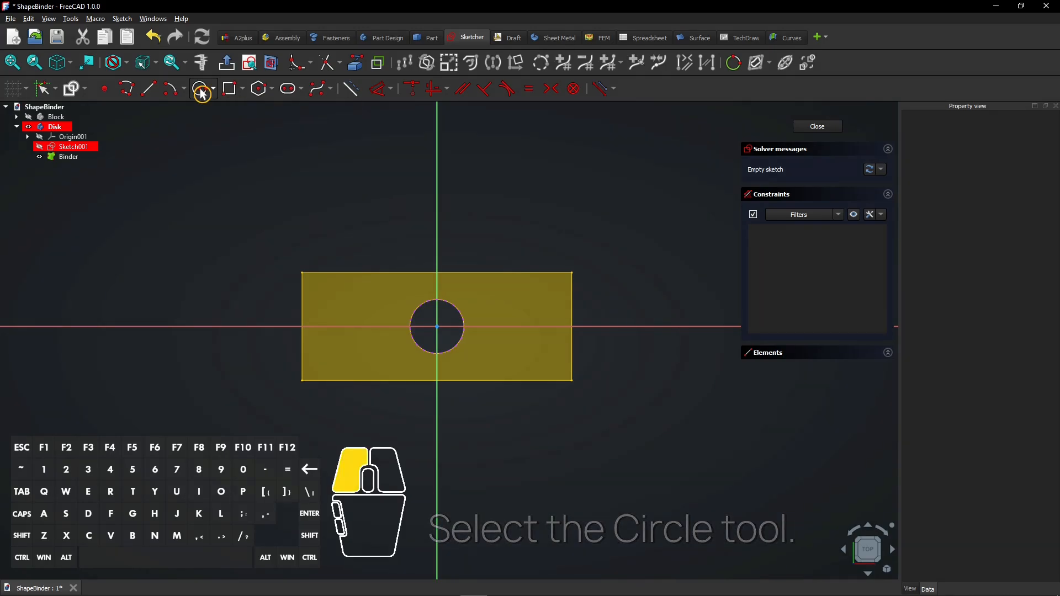
click(200, 89)
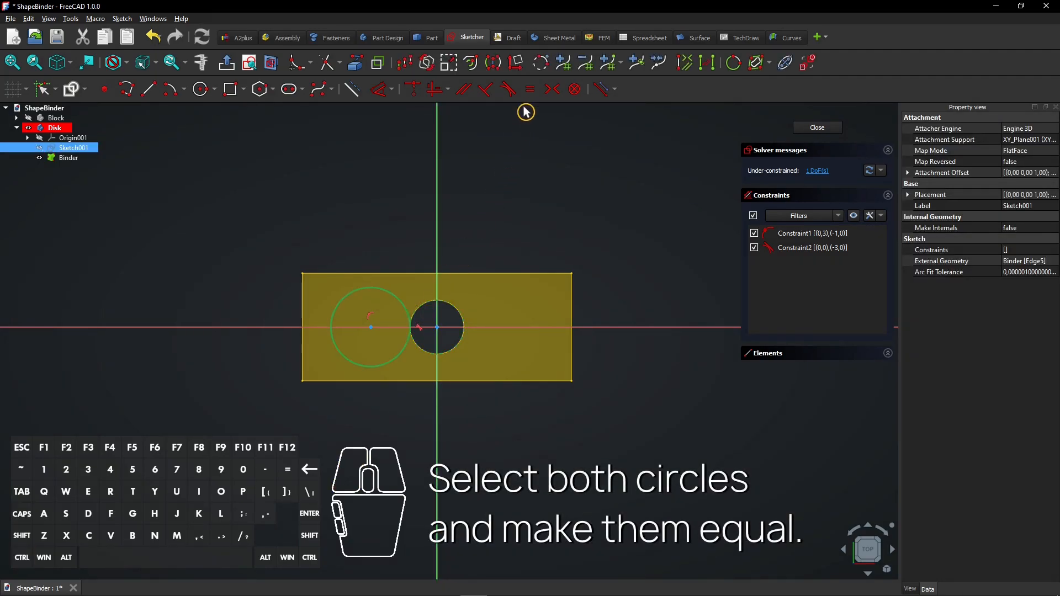
mouse_move(530, 89)
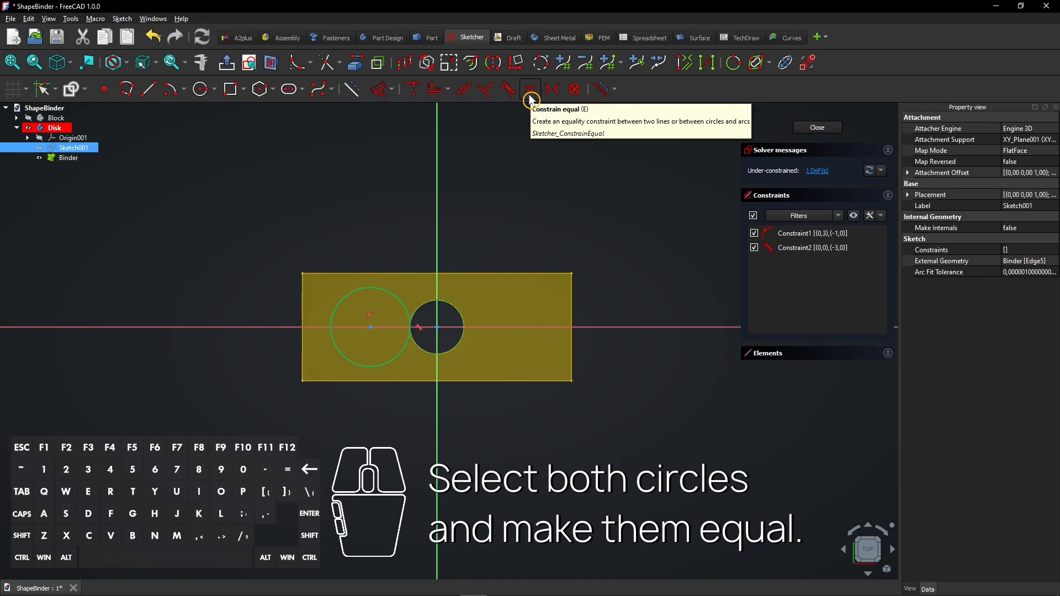
click(530, 89)
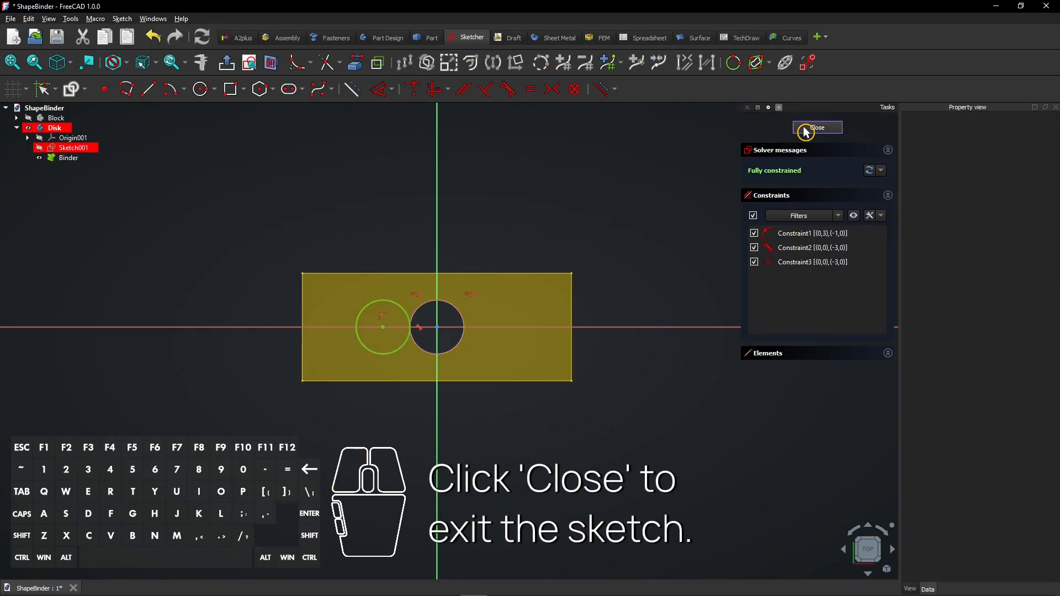
click(817, 128)
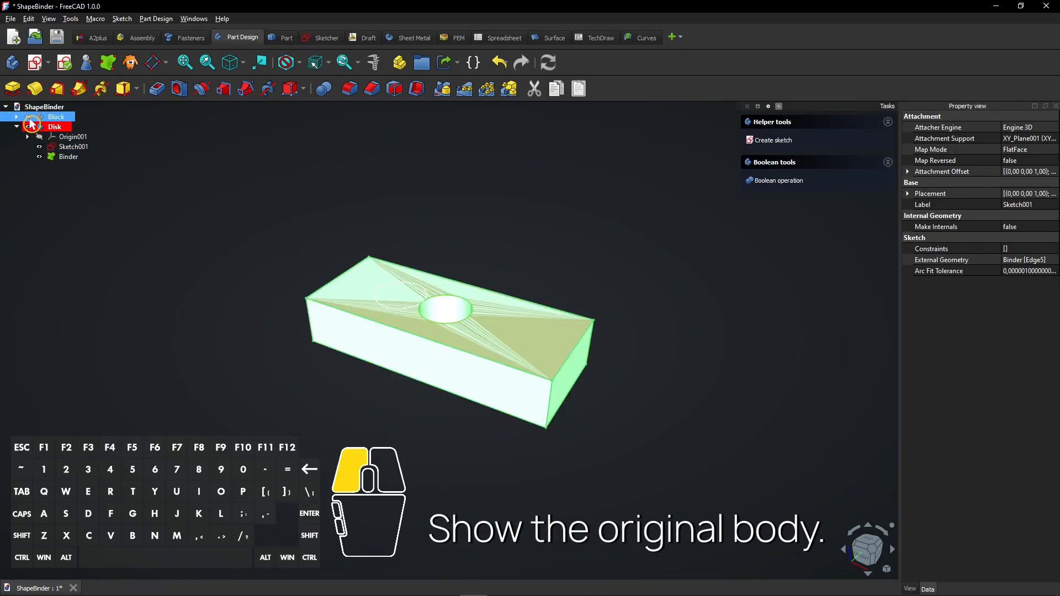
- Show Block again and pad Sketch001 into the Pad001 cylinder beside the hole
click(74, 147)
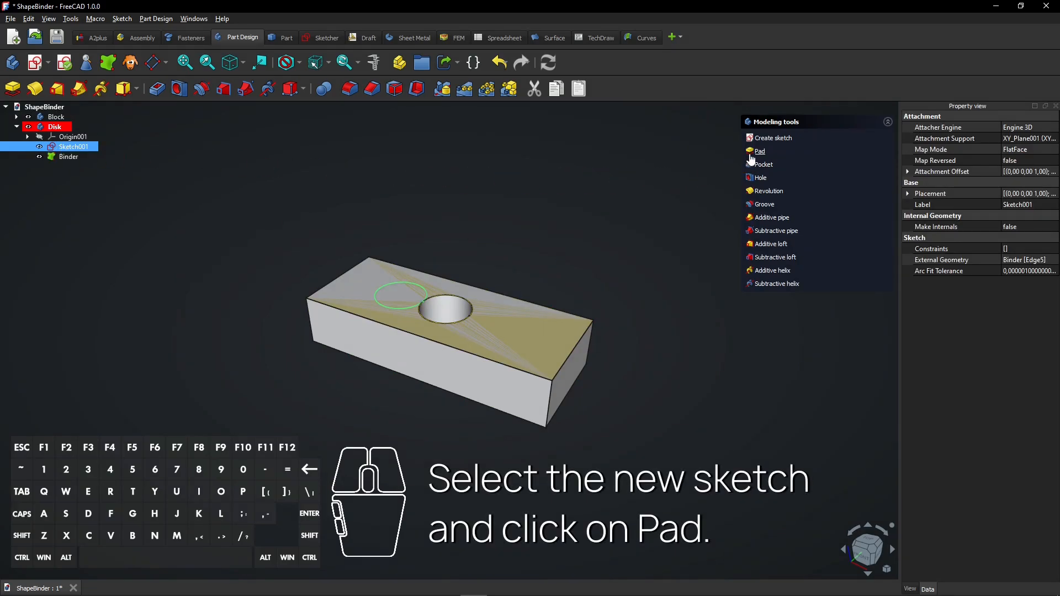
click(759, 150)
text(5)
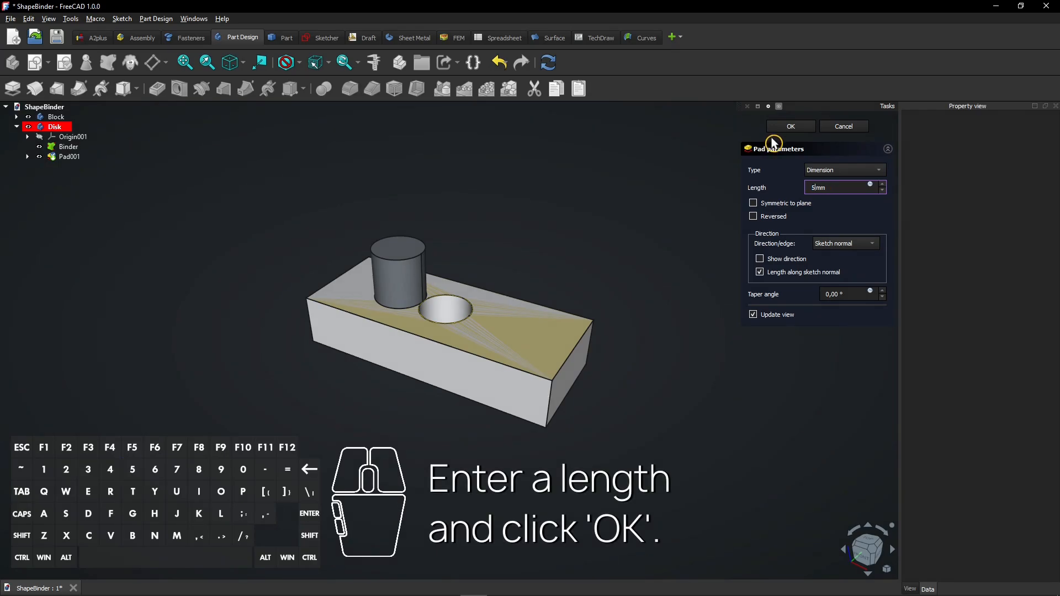
click(790, 126)
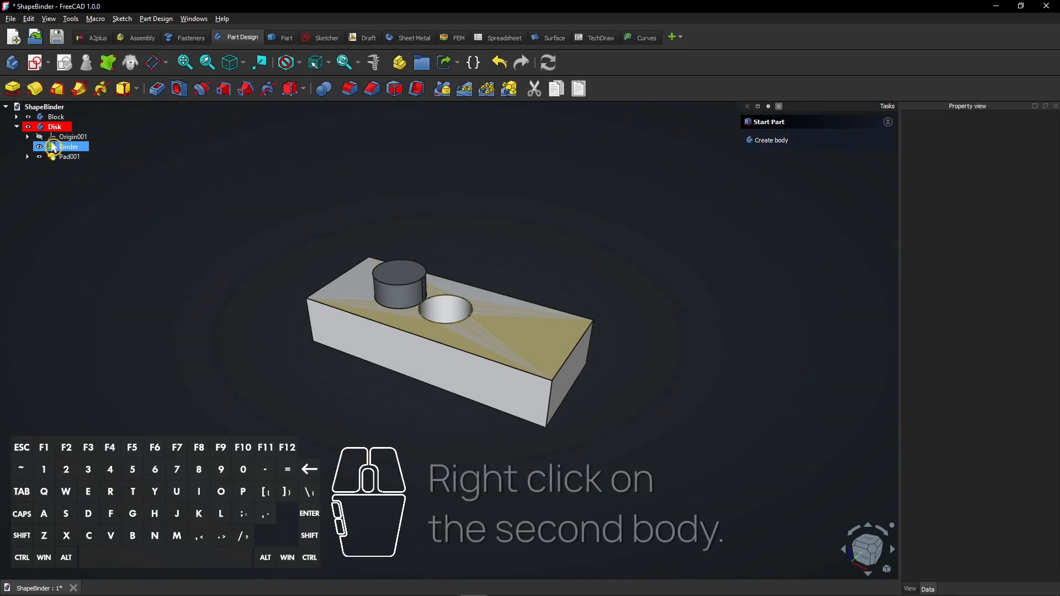
- Give the Disk body a custom red diffuse color through its Appearance settings
right_click(47, 127)
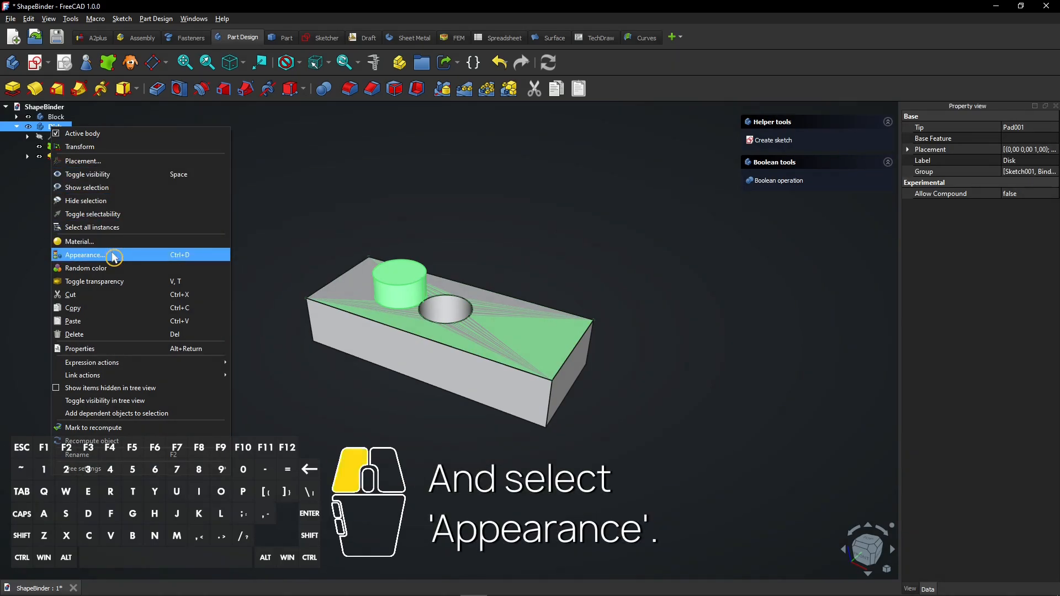
click(85, 254)
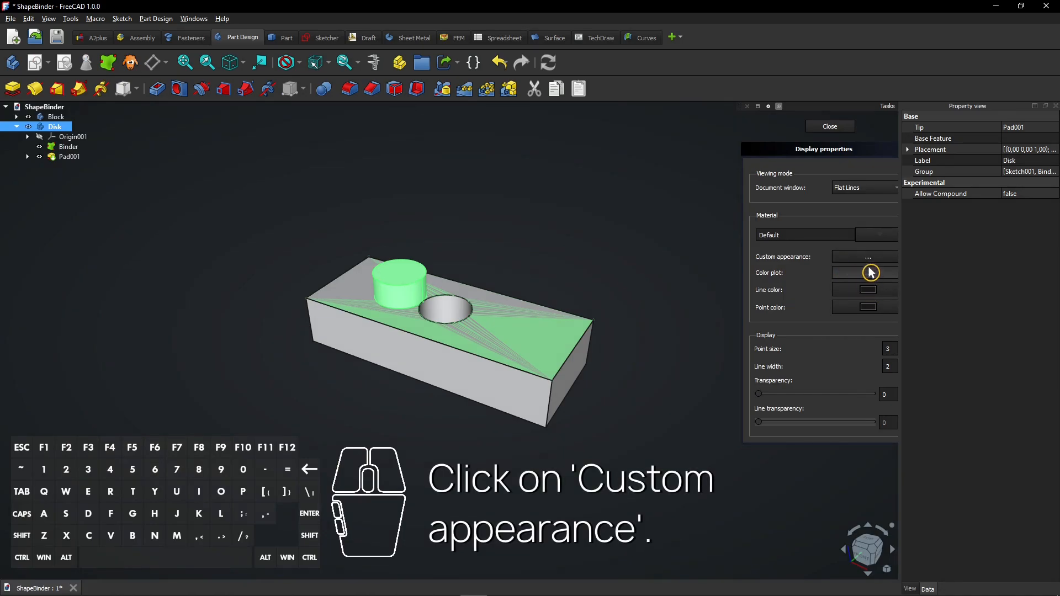
click(868, 257)
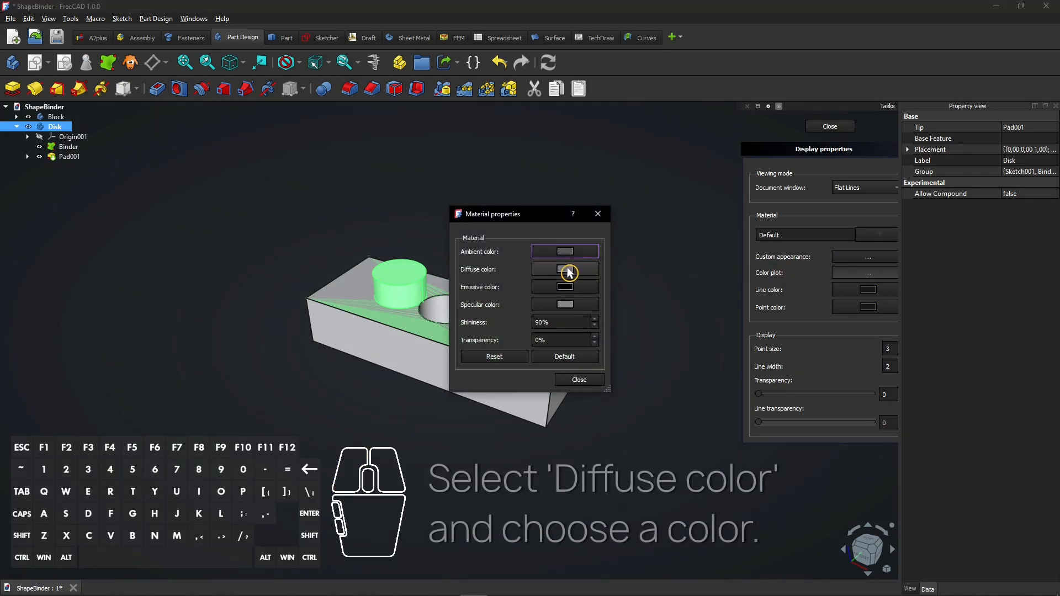
click(565, 269)
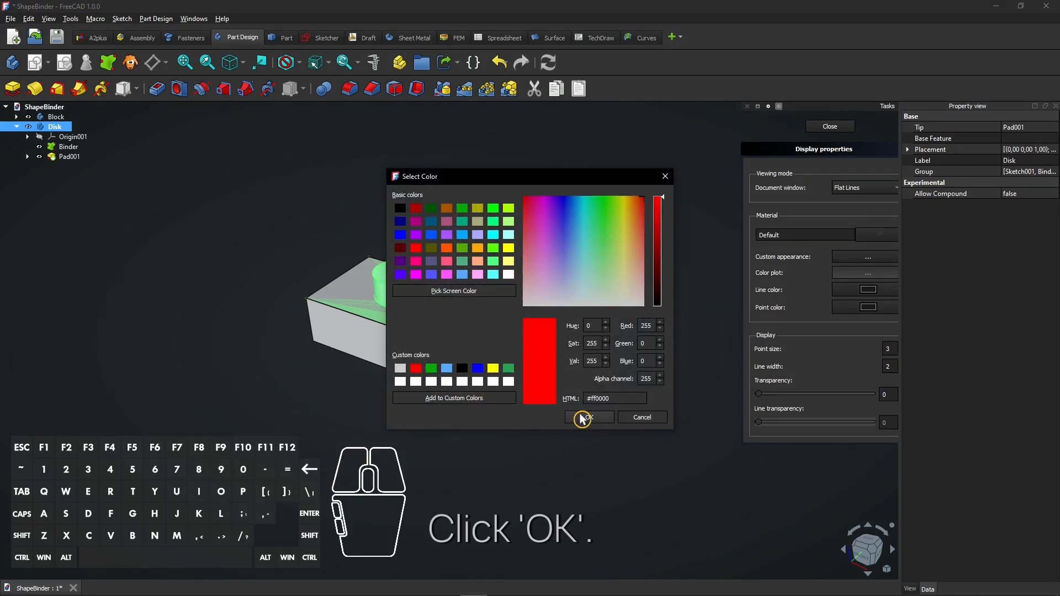
click(587, 417)
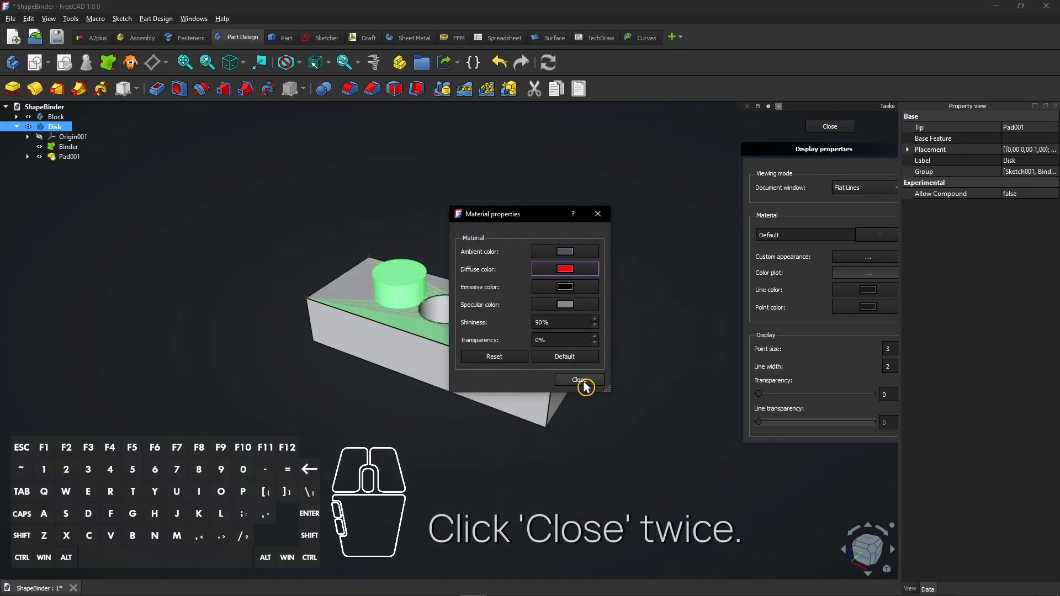
click(579, 379)
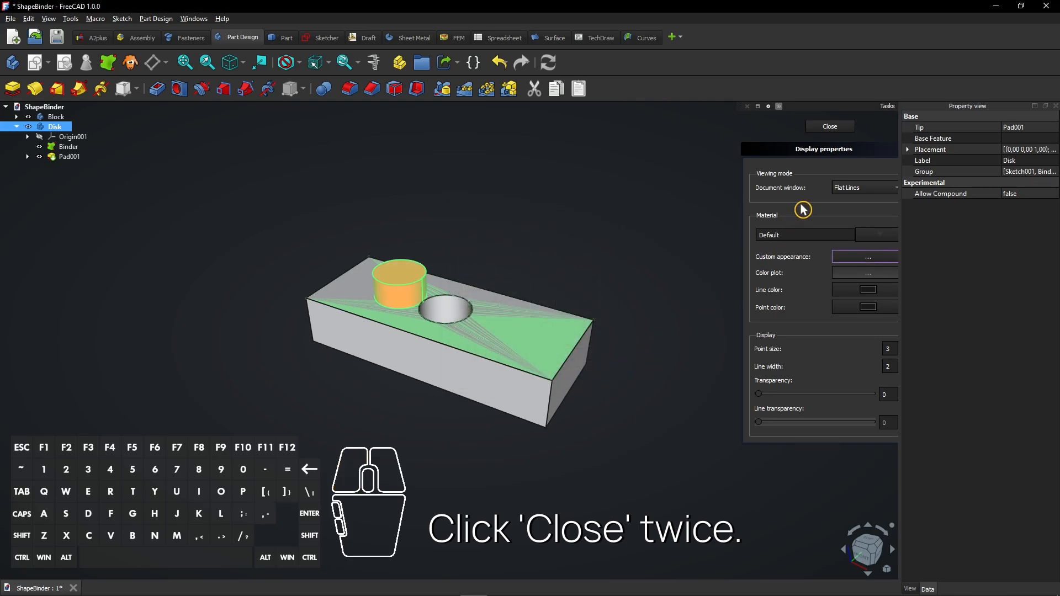
click(830, 126)
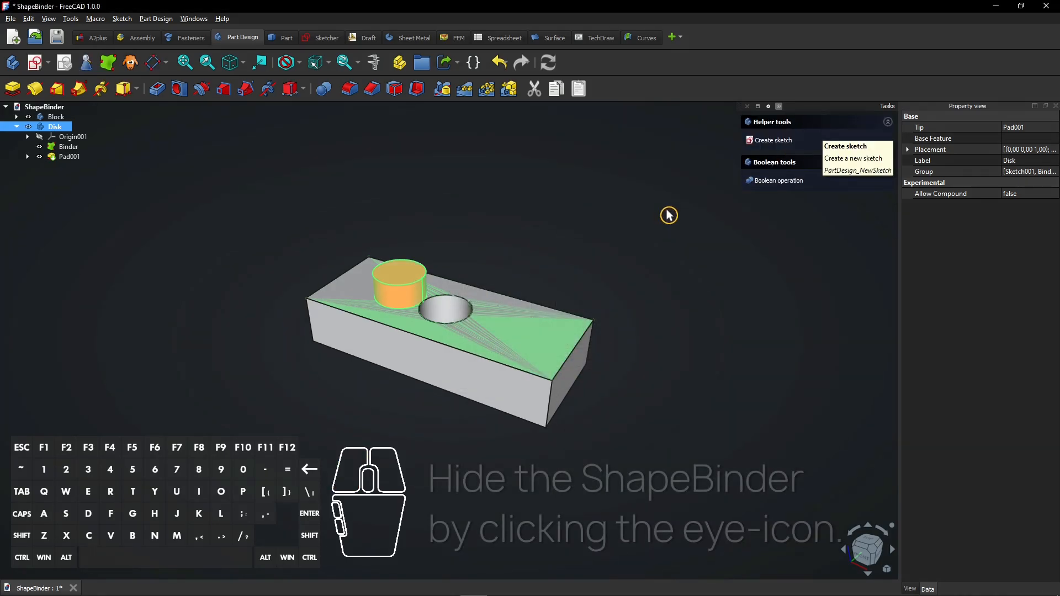
click(54, 127)
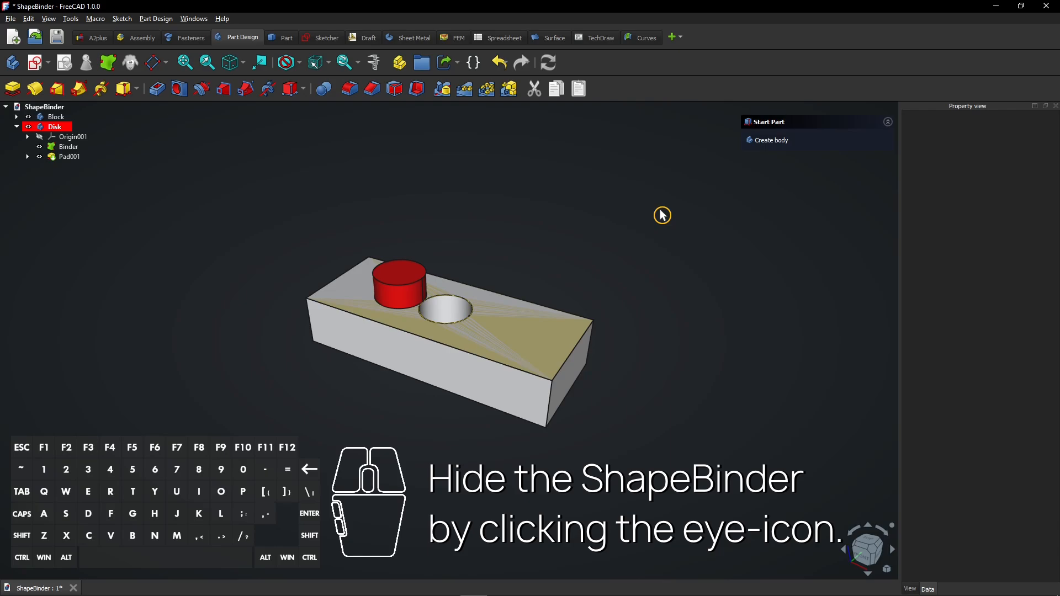
- Hide the Binder and select the hole edge to compare with the red cylinder
click(41, 146)
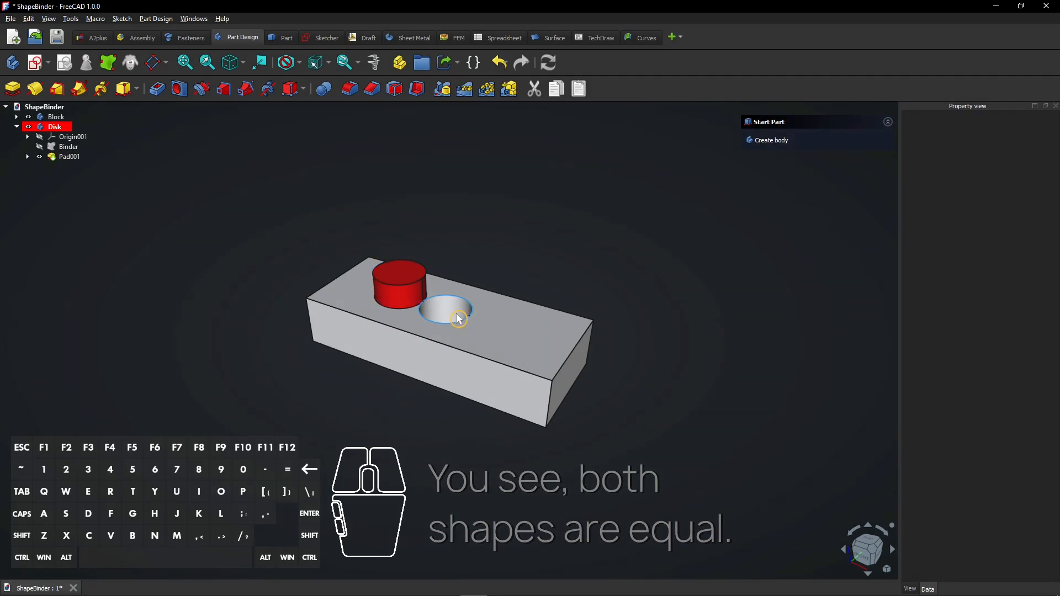
click(55, 117)
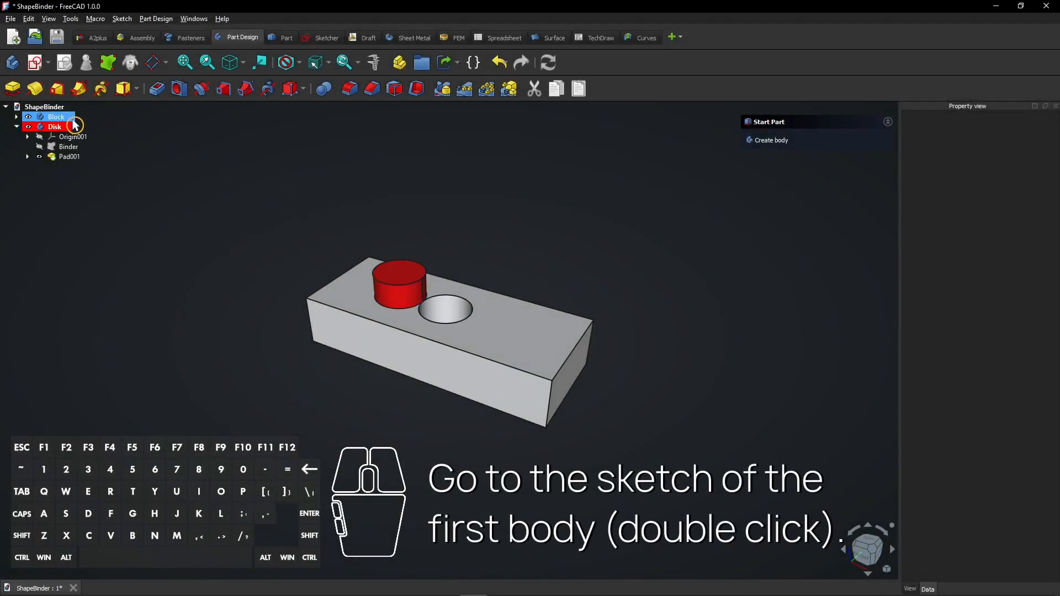
- Activate Block and change its sketch's hole diameter to 15 mm, then close the sketch
double_click(55, 117)
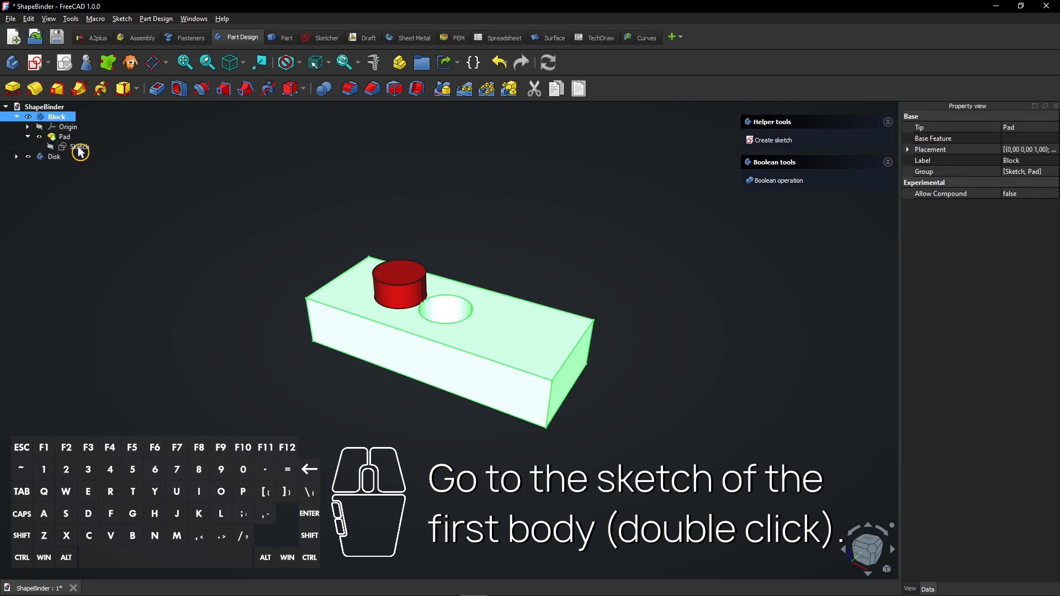
double_click(71, 146)
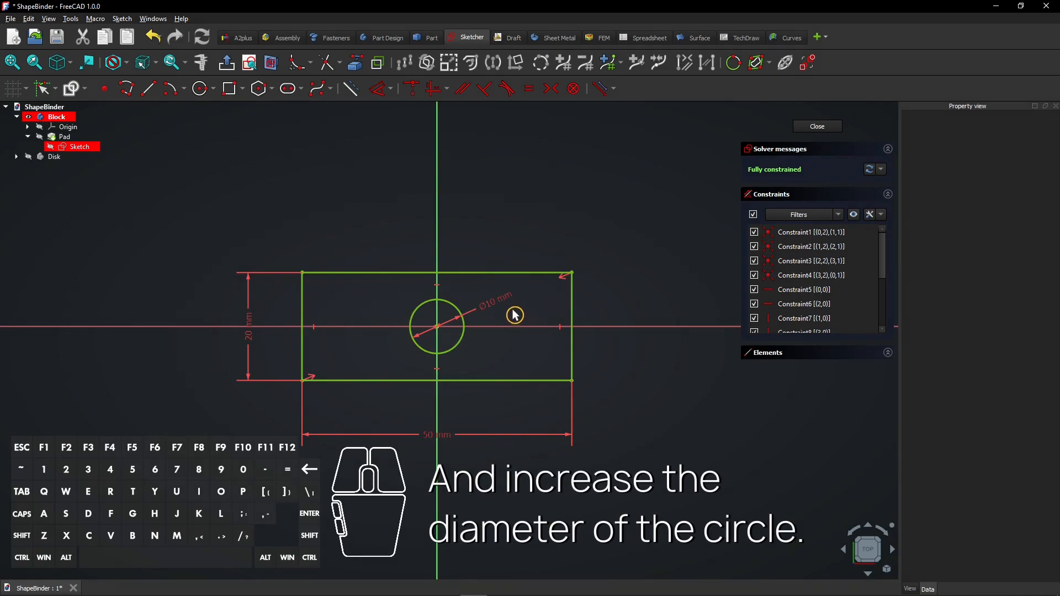
double_click(493, 308)
text(15)
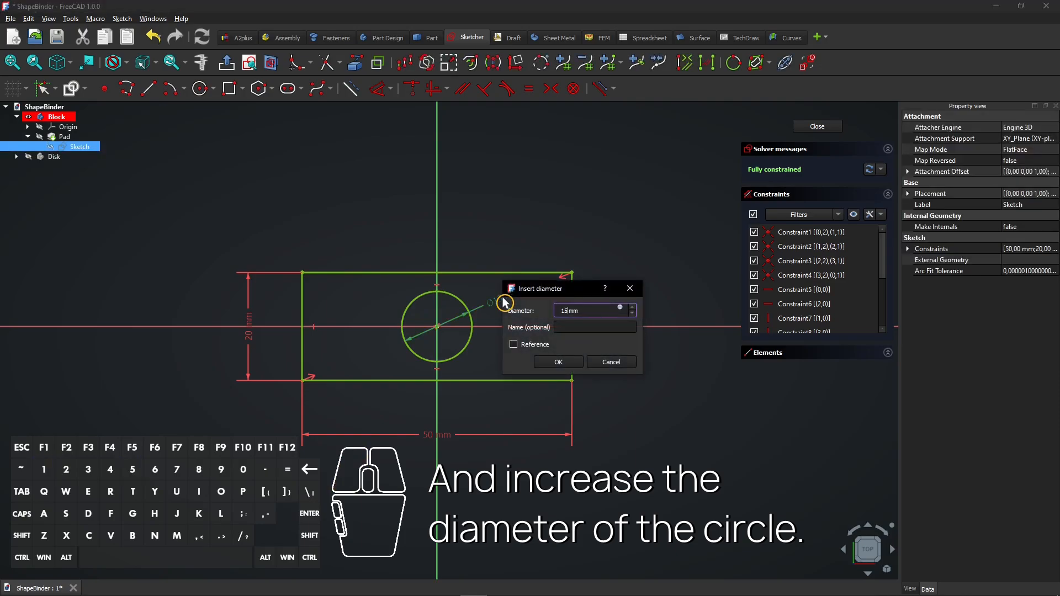
click(559, 361)
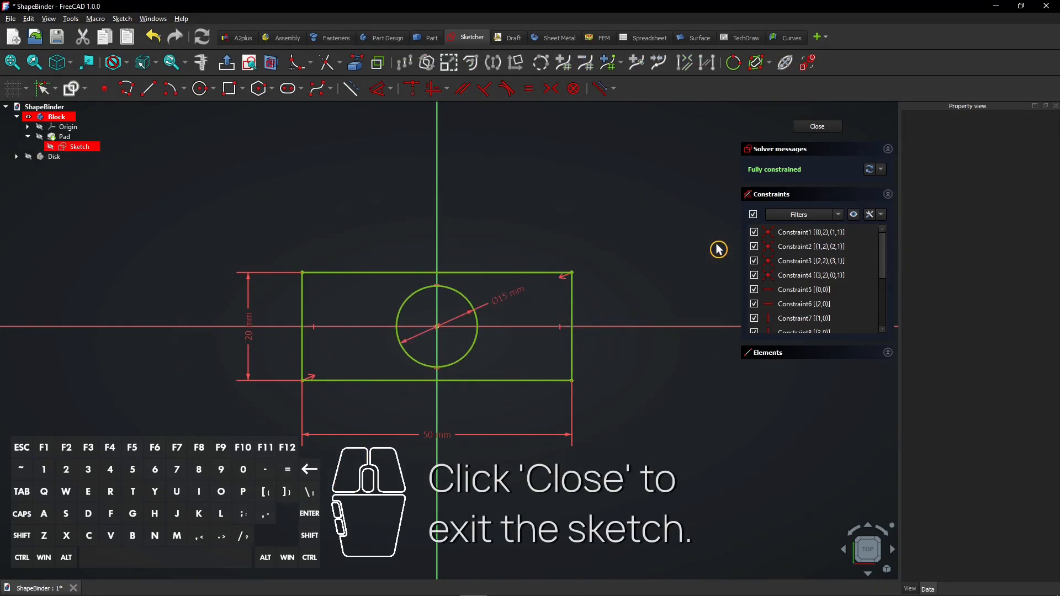
click(817, 126)
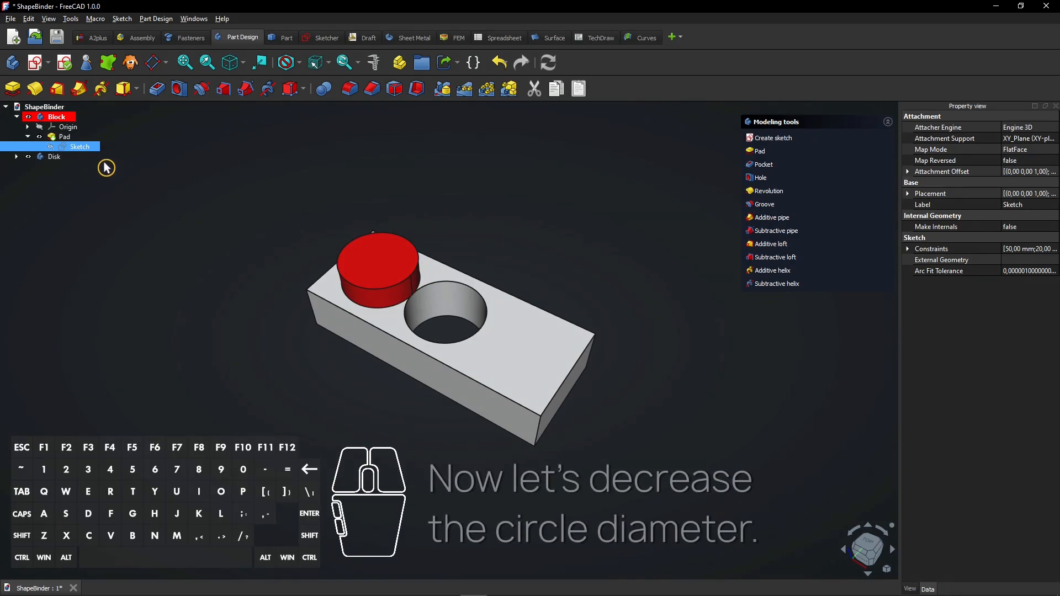
- Reopen the Block sketch, shrink the hole diameter to 7 mm, and close it
double_click(80, 146)
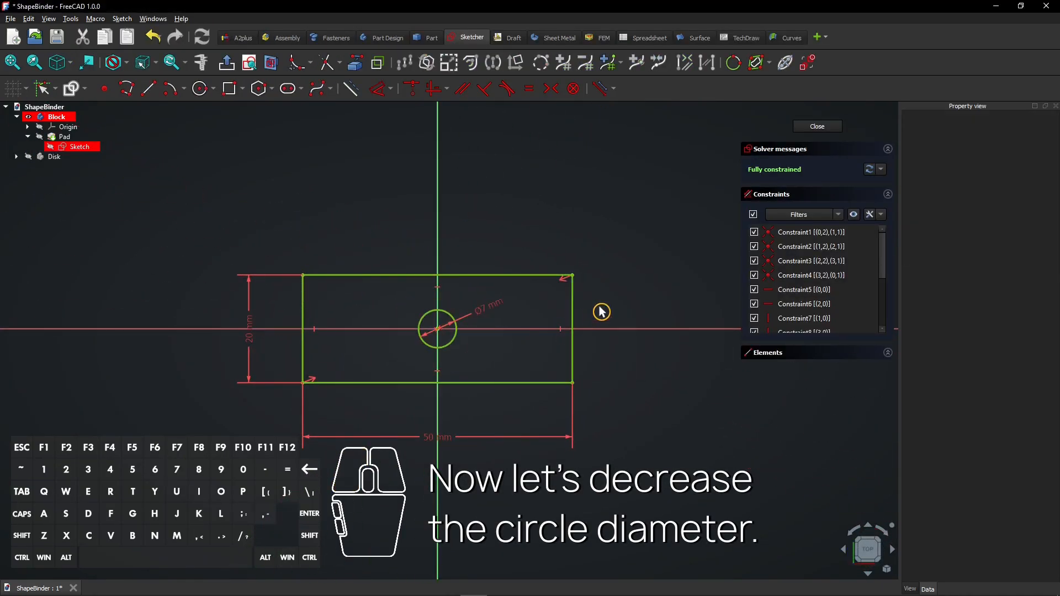
click(817, 125)
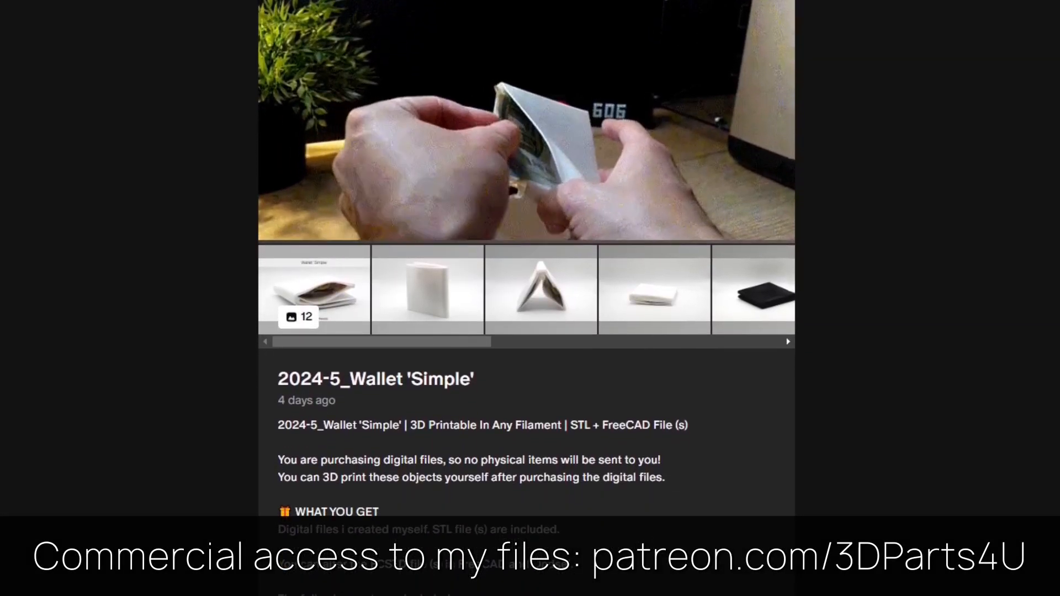
scroll(down, 3)
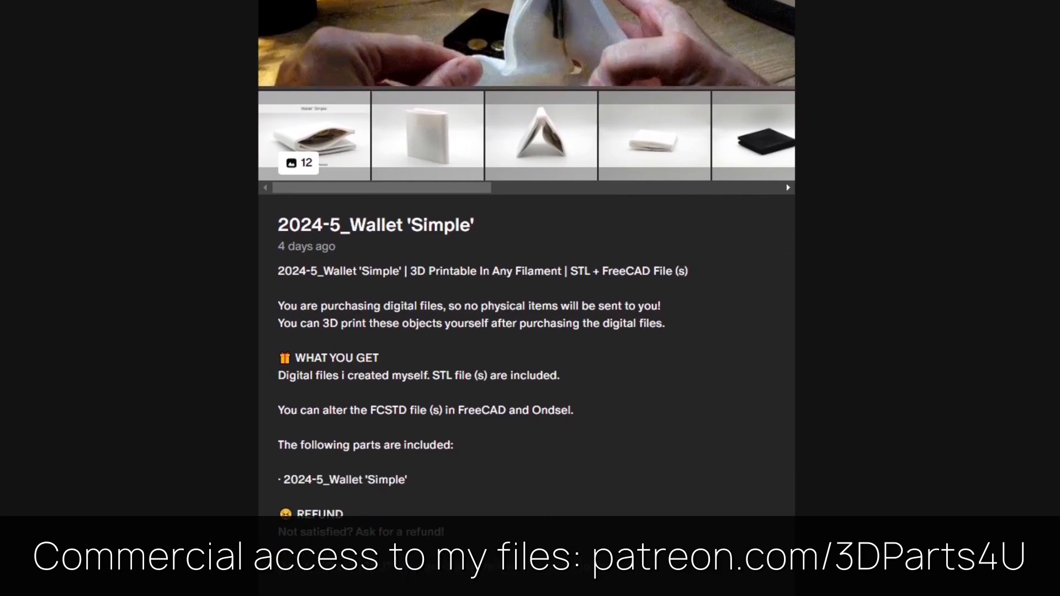